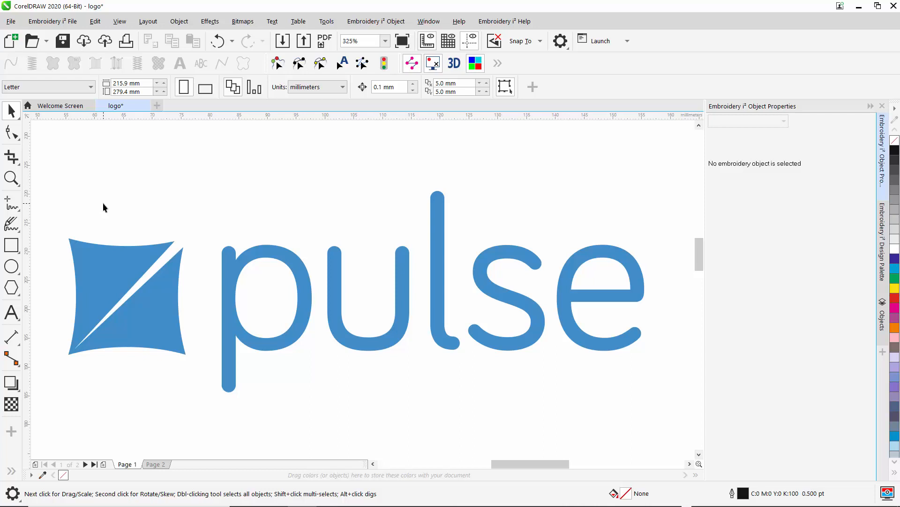
{"action": "mouse_move", "coordinate": [142, 243]}
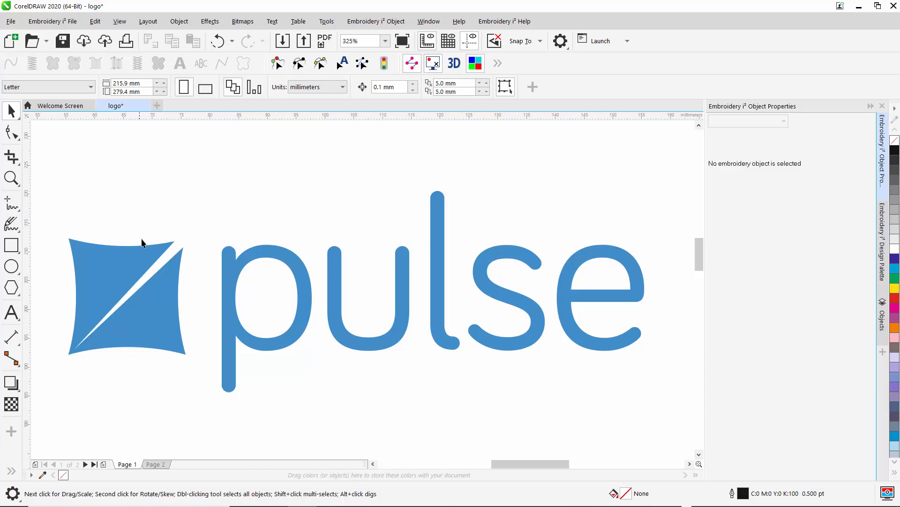
Select the blue square logo mark and review the Embroidery i2 toolbar tools.
{"action": "left_click", "coordinate": [126, 296]}
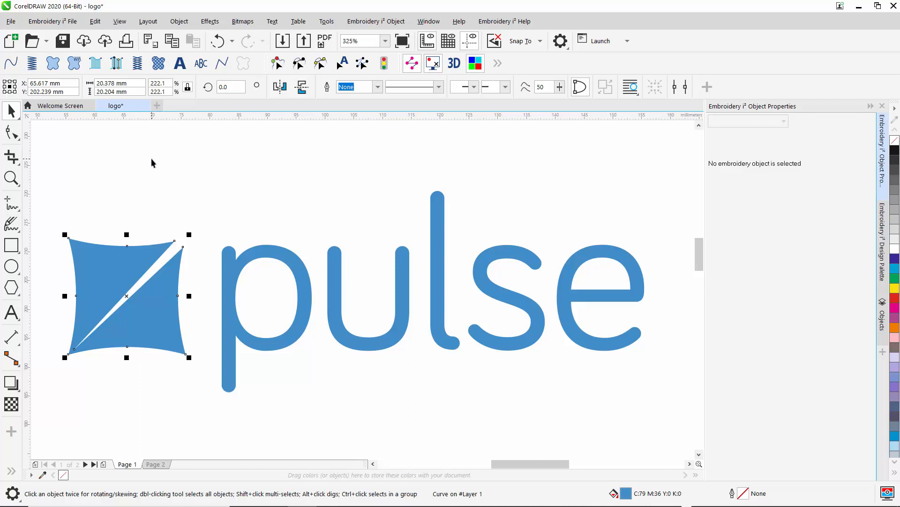
{"action": "mouse_move", "coordinate": [10, 63]}
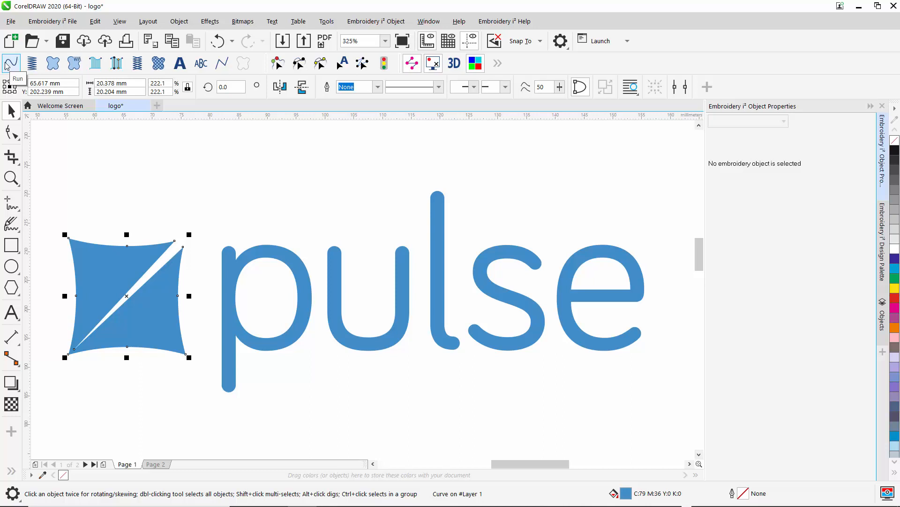
{"action": "mouse_move", "coordinate": [33, 63]}
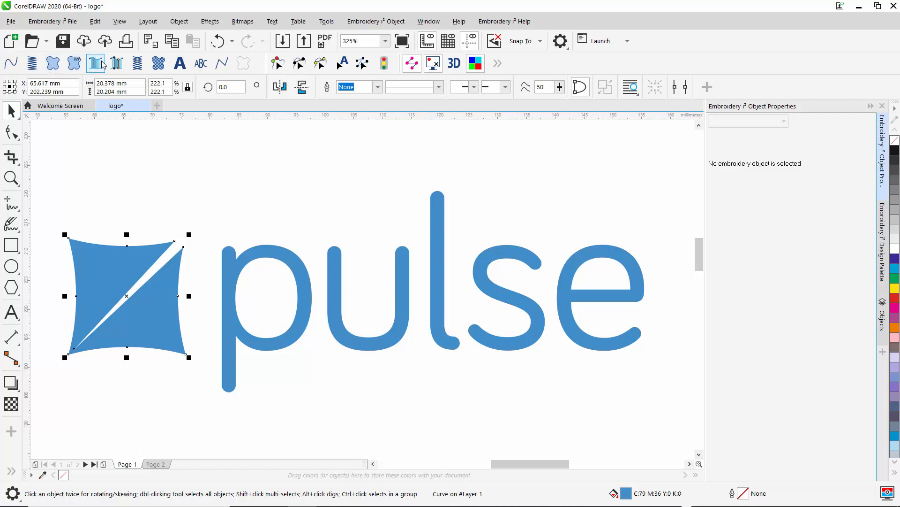
{"action": "left_click", "coordinate": [159, 63]}
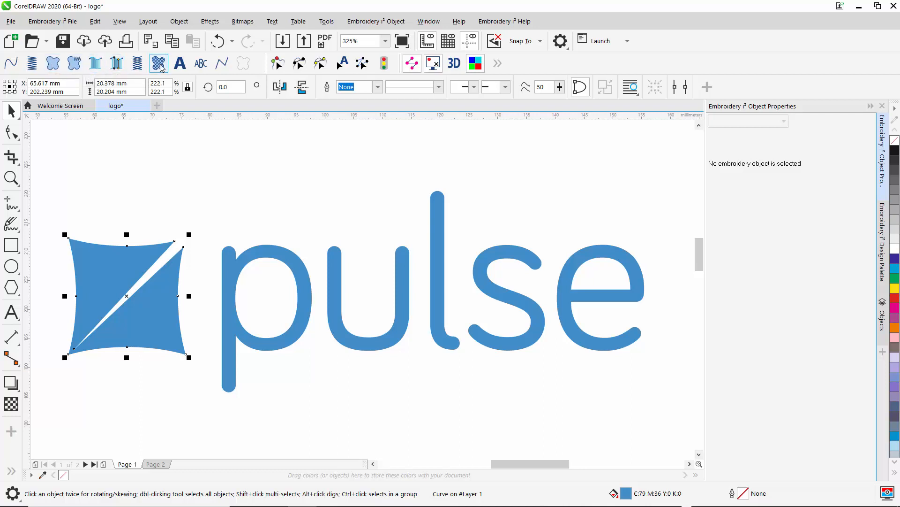
{"action": "mouse_move", "coordinate": [159, 63]}
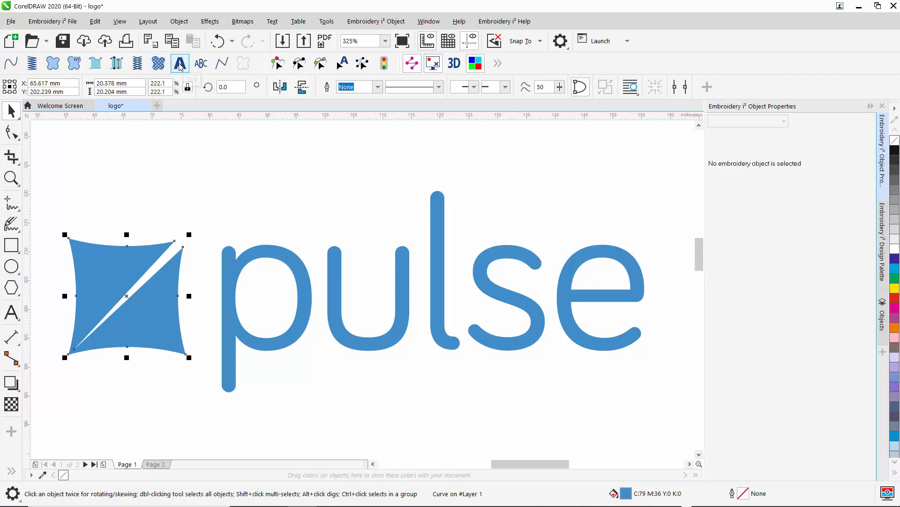
{"action": "mouse_move", "coordinate": [179, 63]}
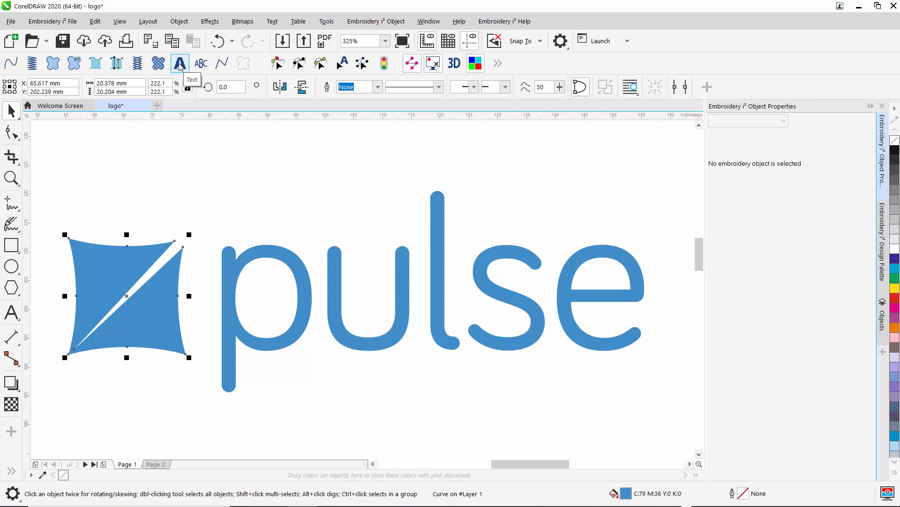
{"action": "mouse_move", "coordinate": [201, 63]}
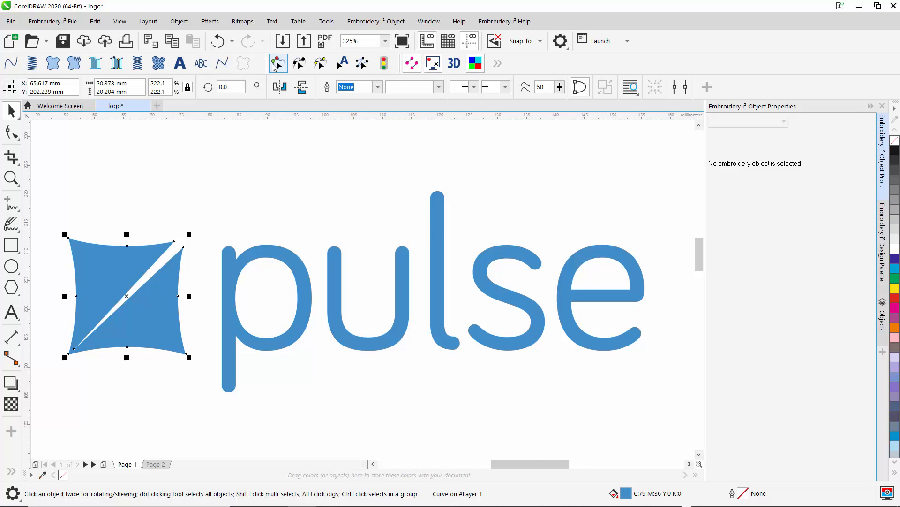
{"action": "mouse_move", "coordinate": [279, 64]}
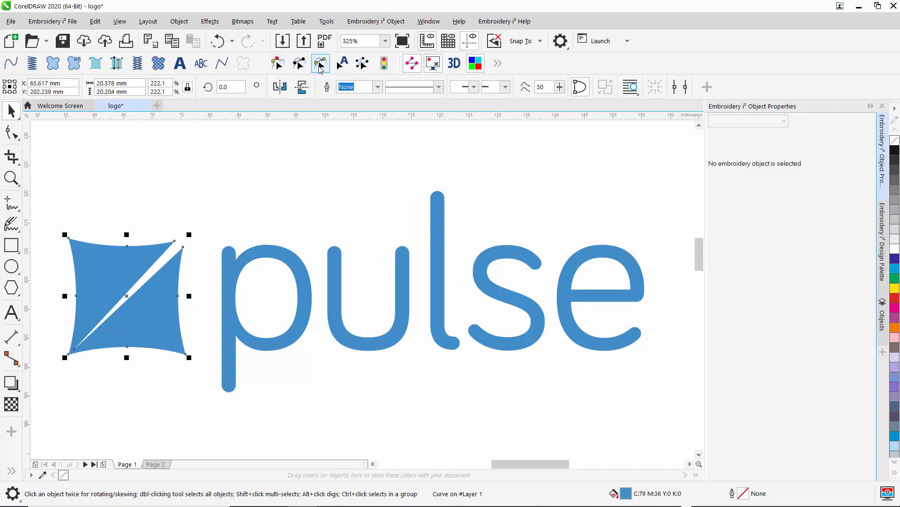
{"action": "mouse_move", "coordinate": [320, 64]}
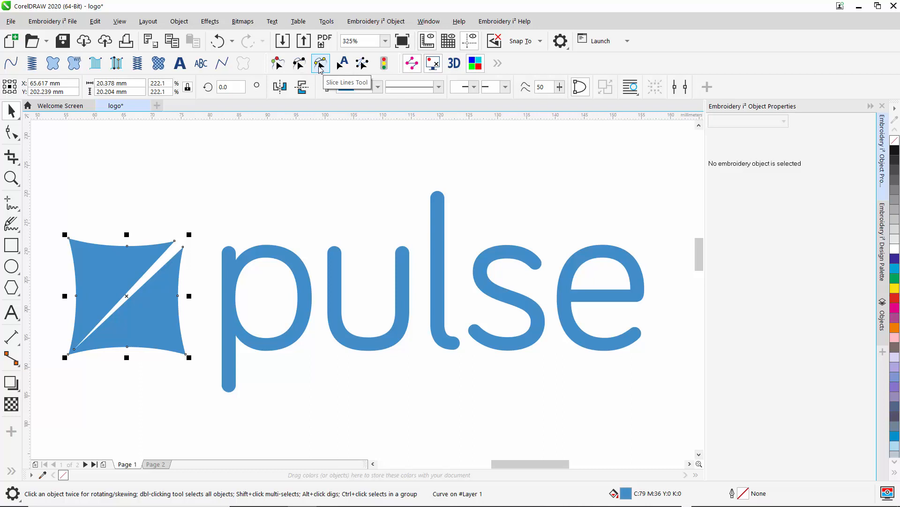
{"action": "left_click", "coordinate": [320, 63]}
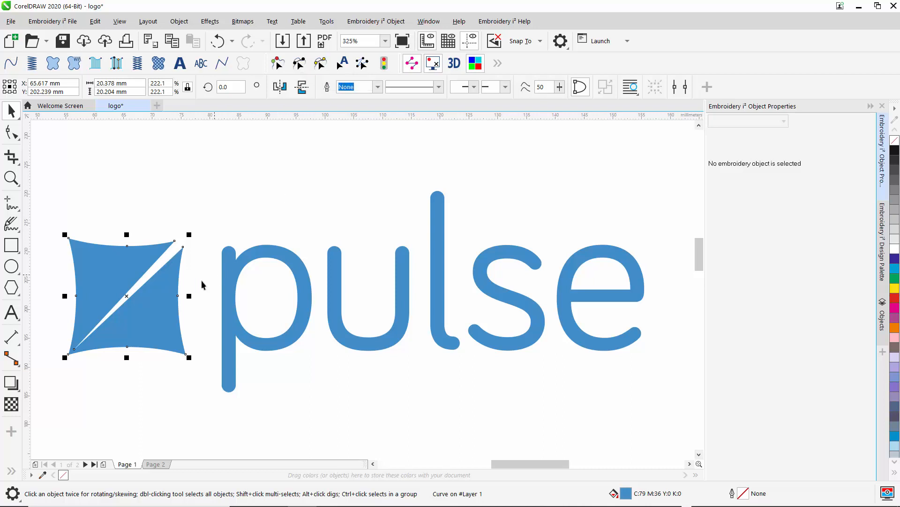
{"action": "mouse_move", "coordinate": [120, 217]}
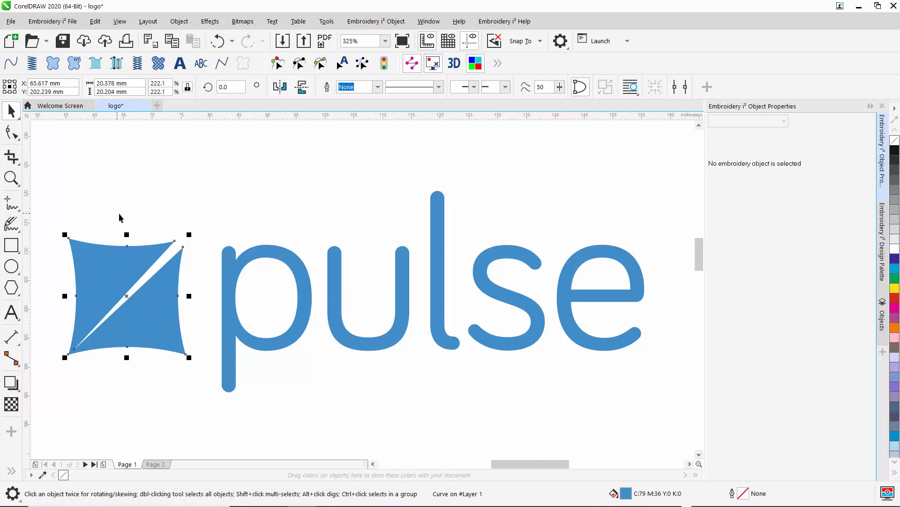
{"action": "mouse_move", "coordinate": [11, 64]}
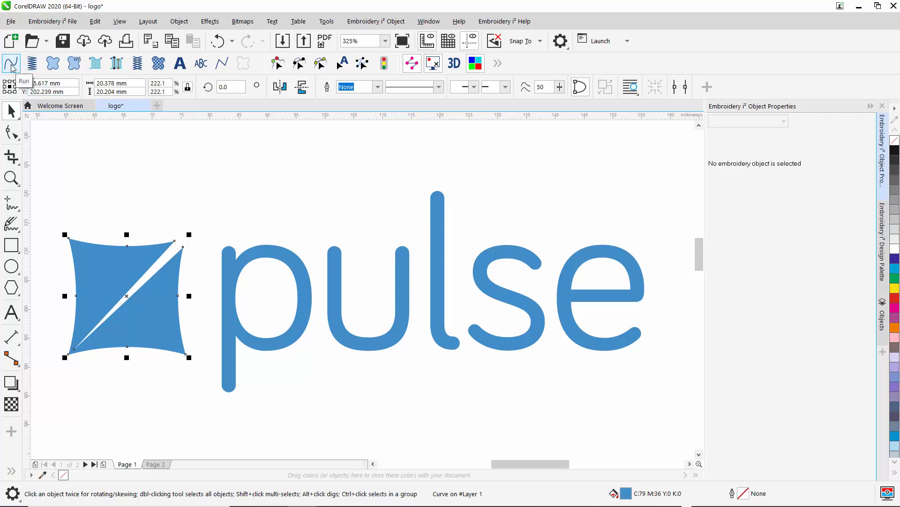
Make the square mark a Complex Fill embroidery object, then target the letter p.
{"action": "left_click", "coordinate": [11, 63]}
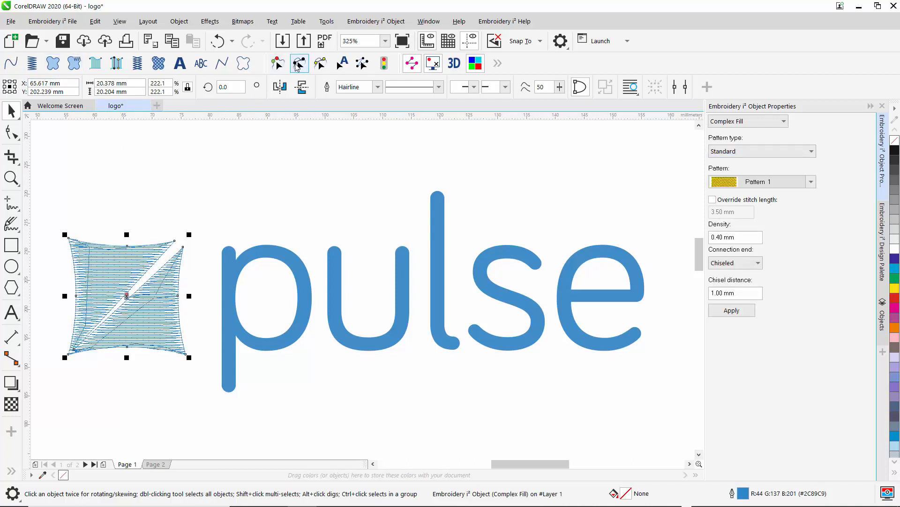
{"action": "left_click", "coordinate": [298, 64]}
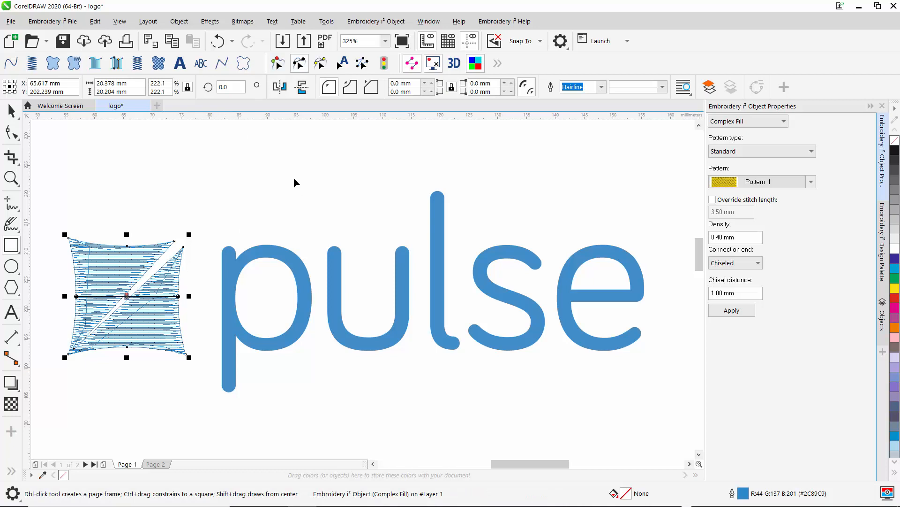
{"action": "mouse_move", "coordinate": [299, 63]}
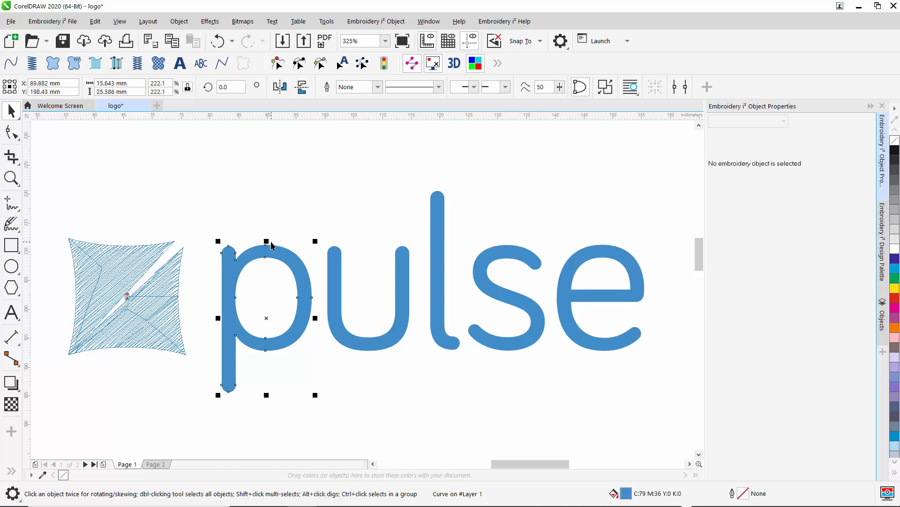
Convert the letter p to a Satin Path and begin editing its stitch angle lines.
{"action": "left_click", "coordinate": [117, 105]}
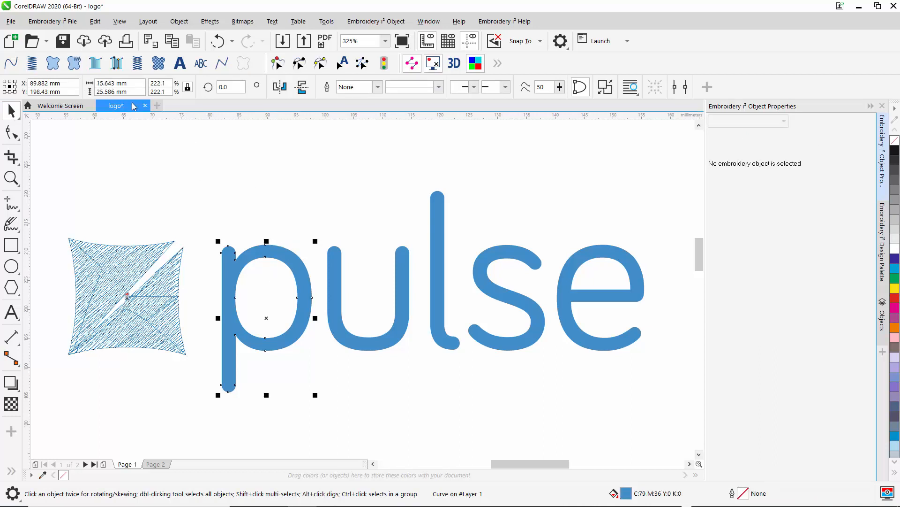
{"action": "mouse_move", "coordinate": [96, 64]}
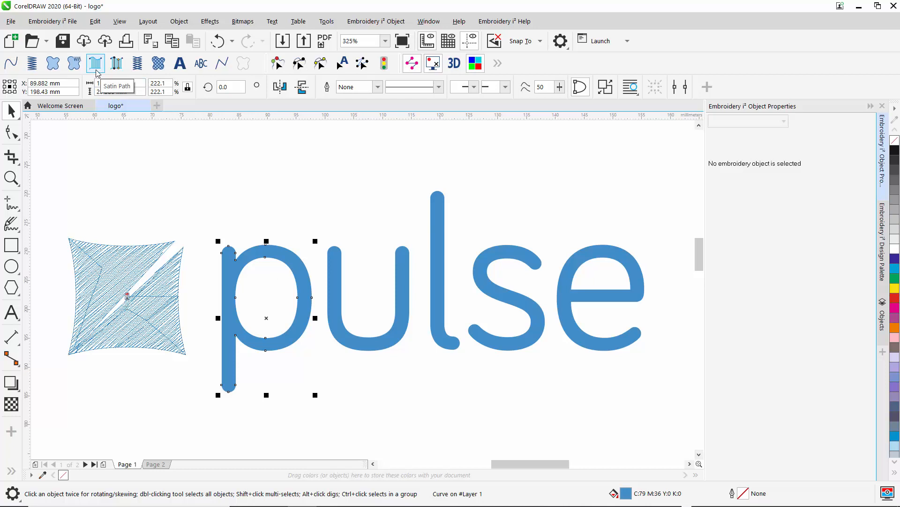
{"action": "left_click", "coordinate": [298, 63]}
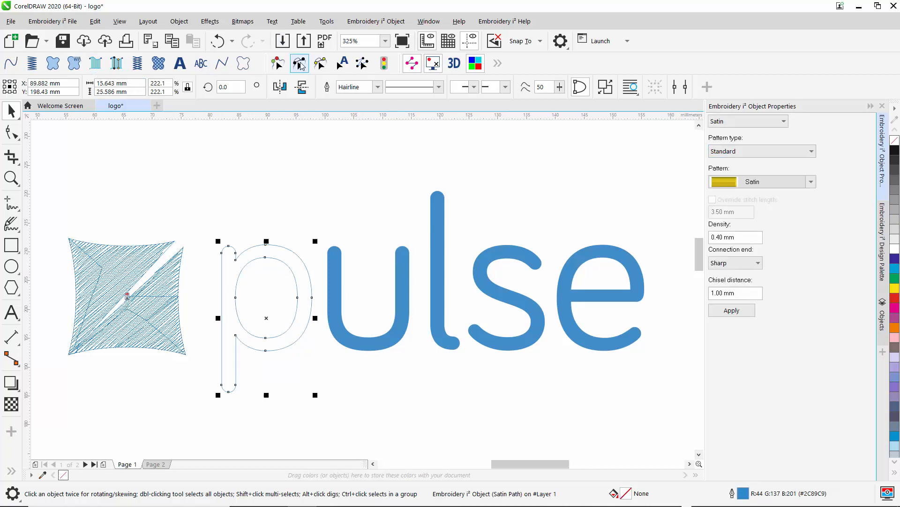
{"action": "left_click", "coordinate": [299, 63]}
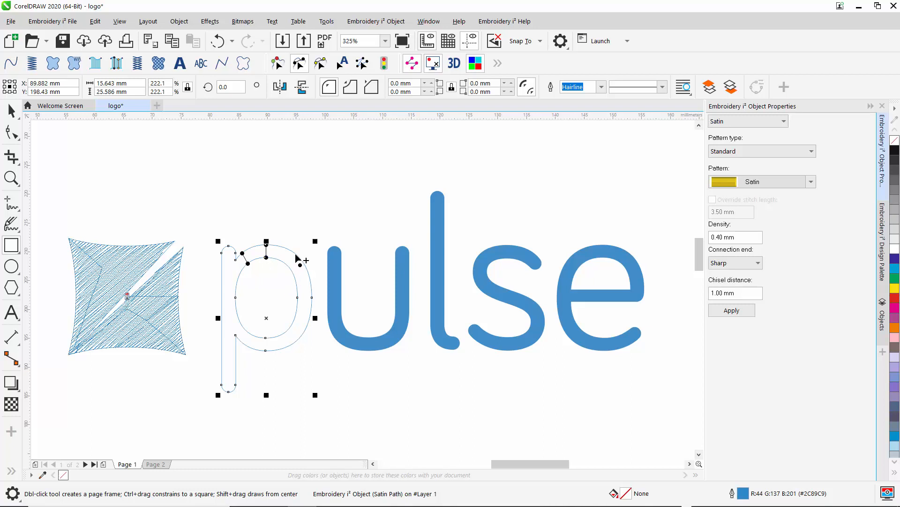
{"action": "mouse_move", "coordinate": [293, 268]}
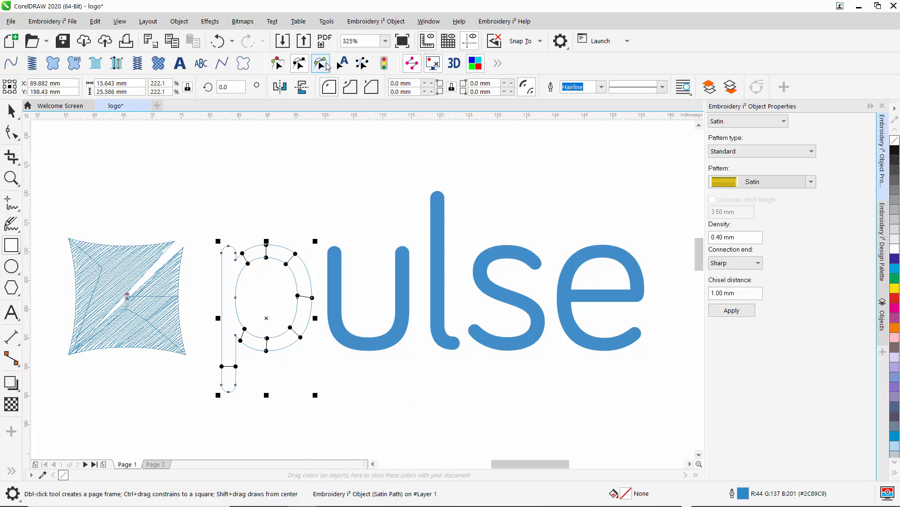
Finish editing so the p's satin stitches generate around its bowl and stem.
{"action": "left_click", "coordinate": [731, 309]}
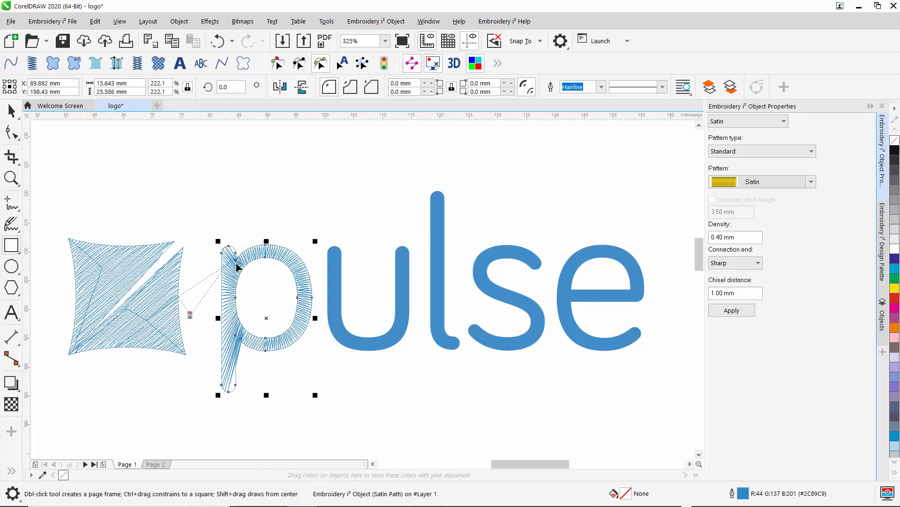
{"action": "mouse_move", "coordinate": [237, 281]}
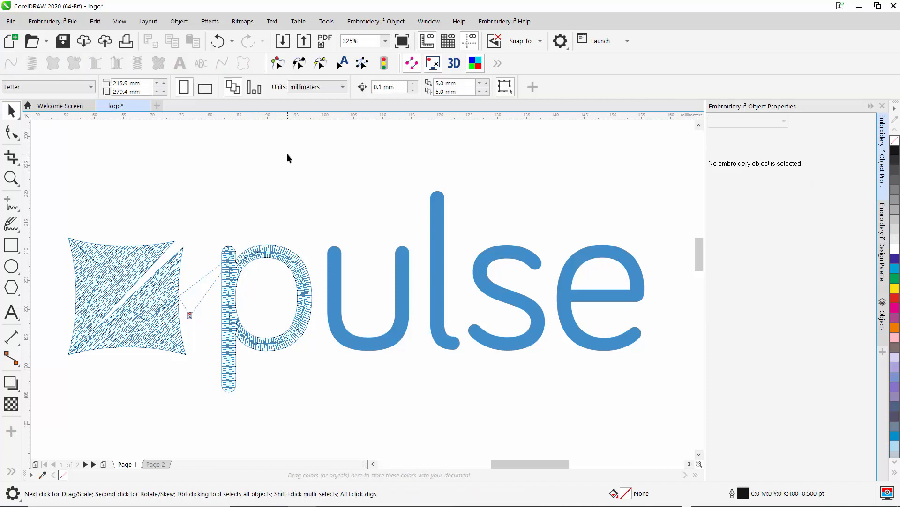
{"action": "mouse_move", "coordinate": [338, 159]}
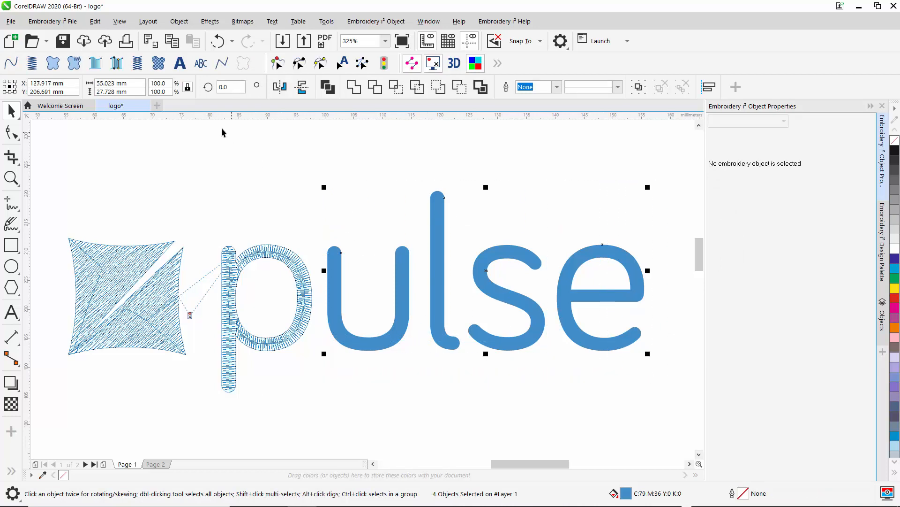
{"action": "mouse_move", "coordinate": [116, 63]}
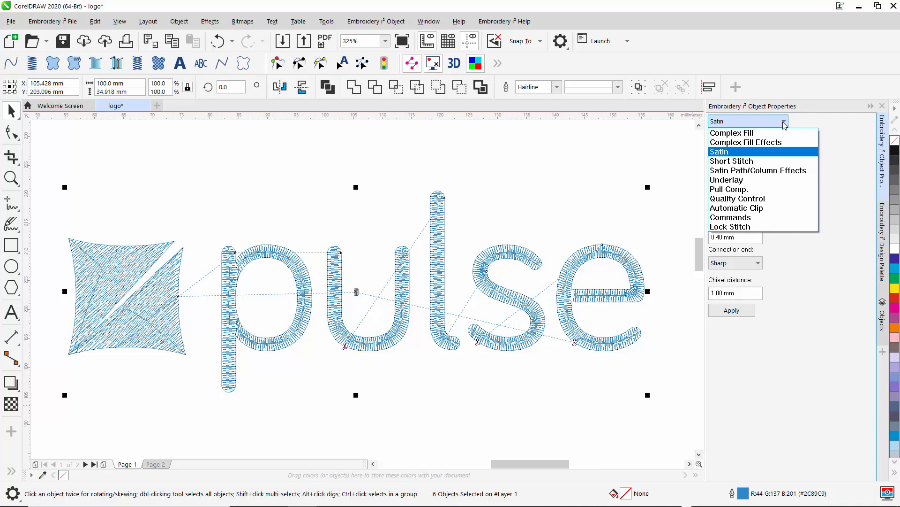
Turn on contour, zig-zag and full lattice underlay with a 0.30 mm inset for the letters.
{"action": "left_click", "coordinate": [718, 151]}
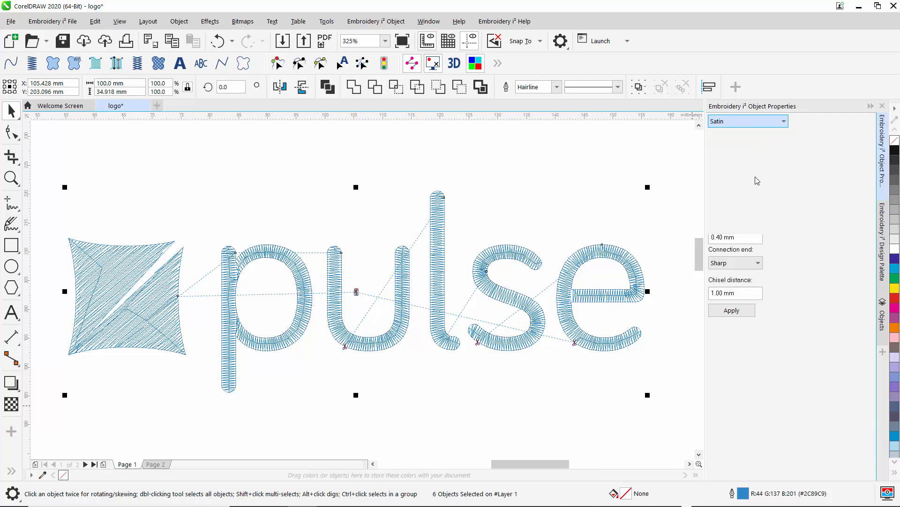
{"action": "left_click", "coordinate": [747, 121]}
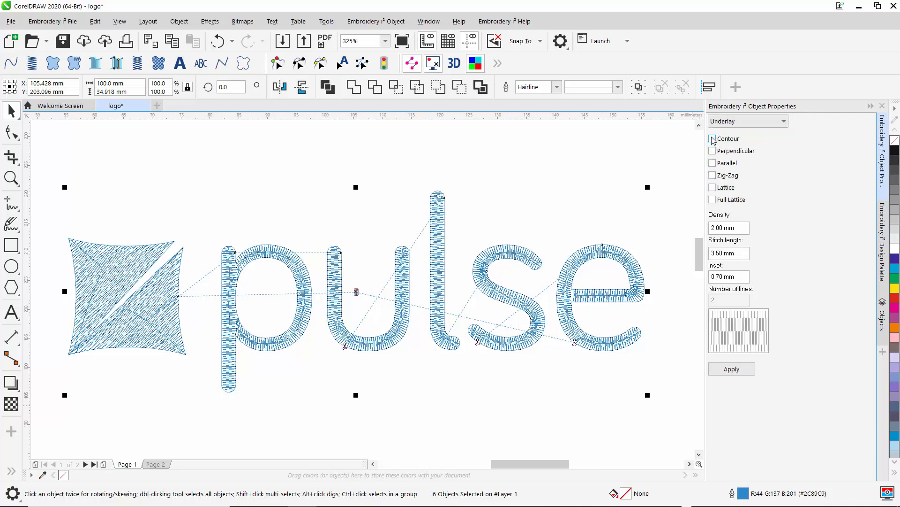
{"action": "left_click", "coordinate": [712, 138]}
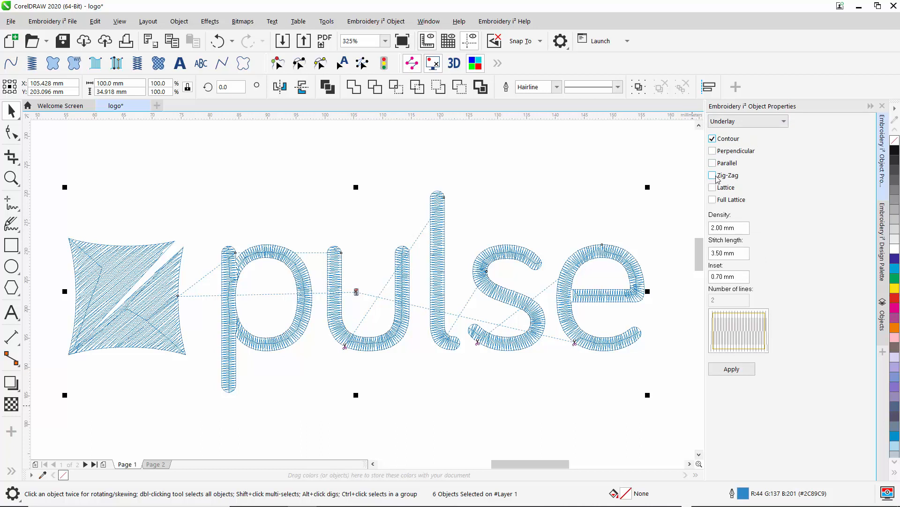
{"action": "left_click", "coordinate": [712, 175]}
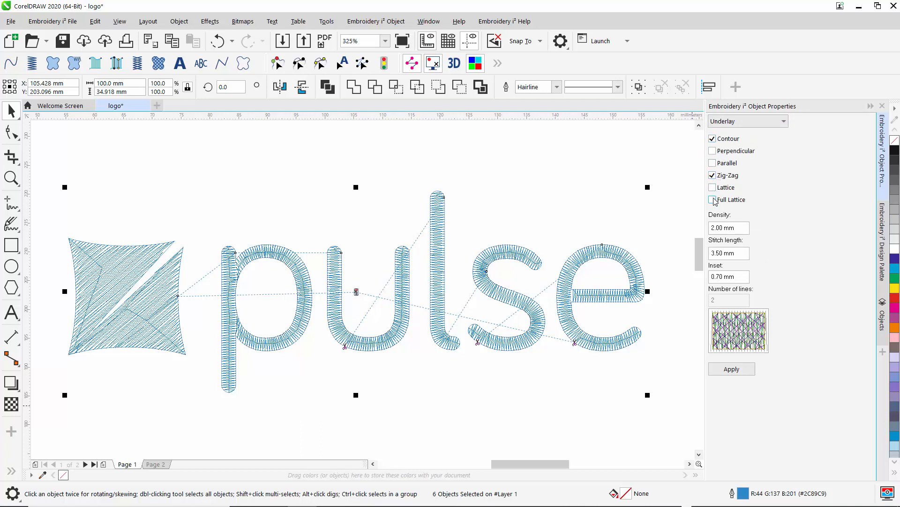
{"action": "left_click", "coordinate": [732, 369]}
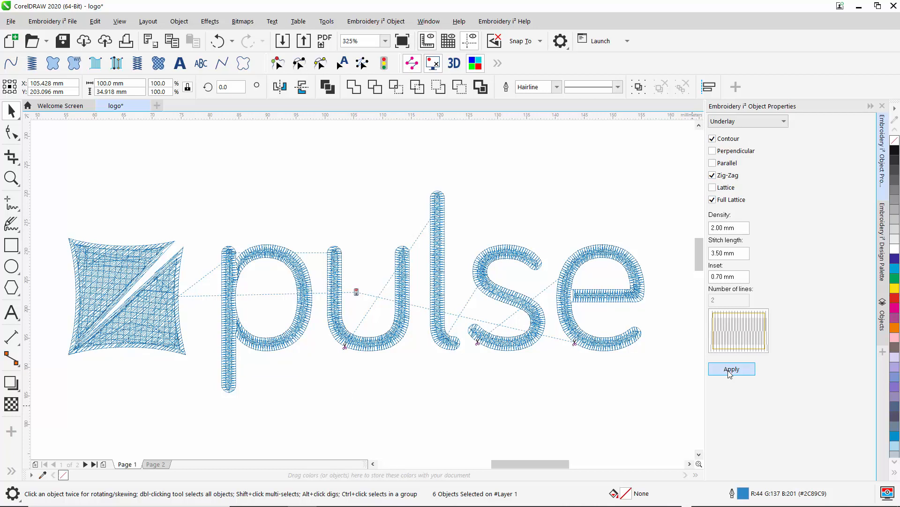
{"action": "left_click", "coordinate": [731, 368]}
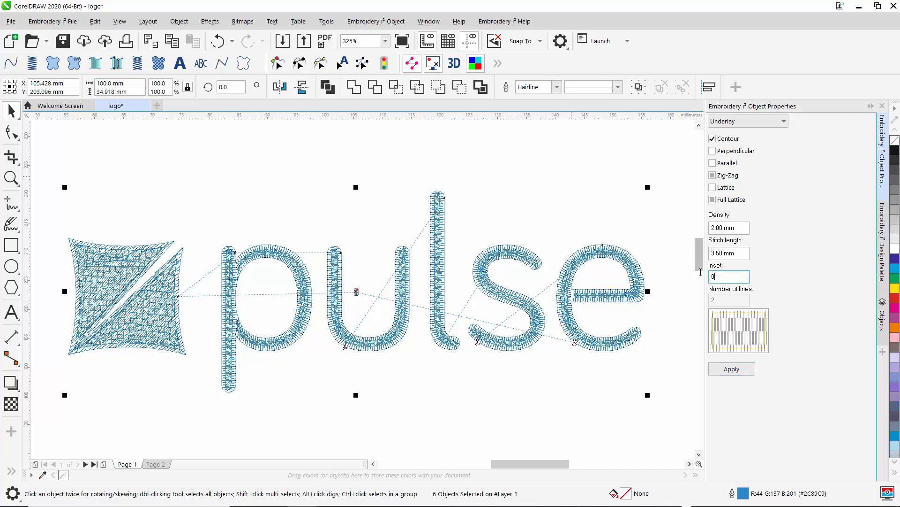
{"action": "type", "text": "0.3"}
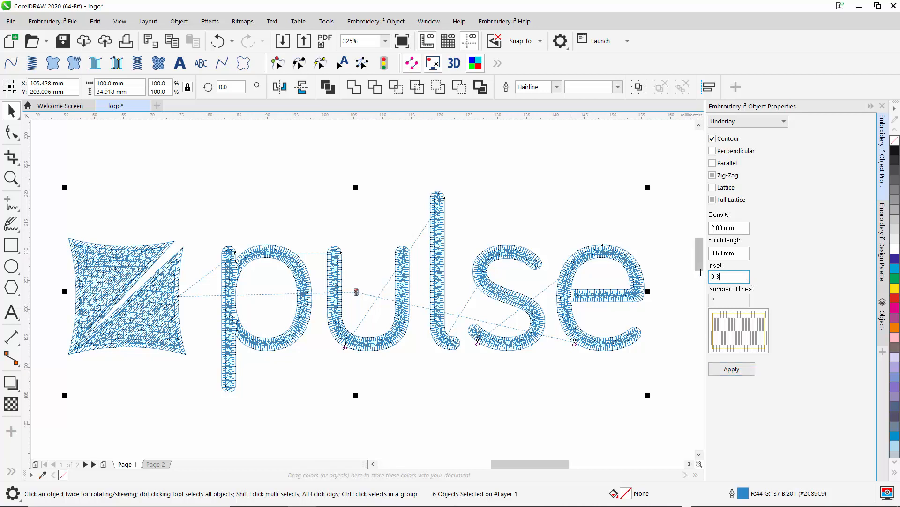
{"action": "left_click", "coordinate": [731, 368]}
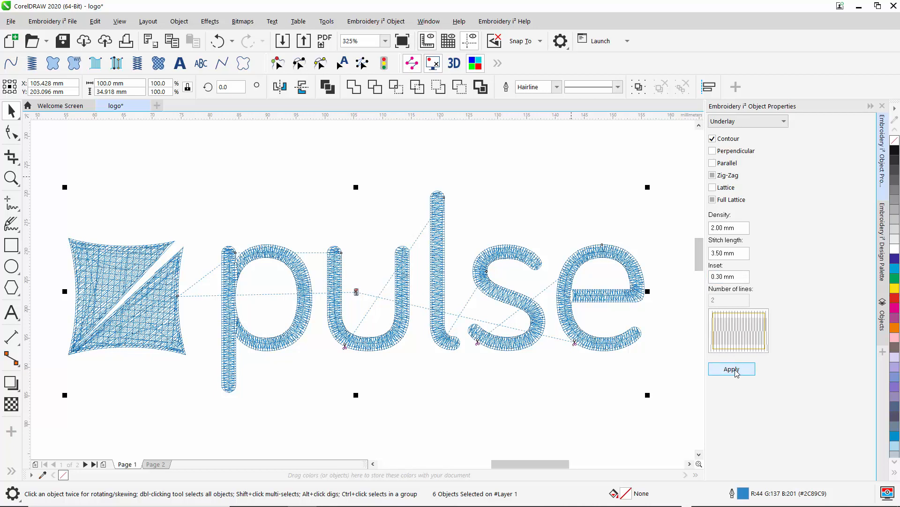
{"action": "mouse_move", "coordinate": [827, 150]}
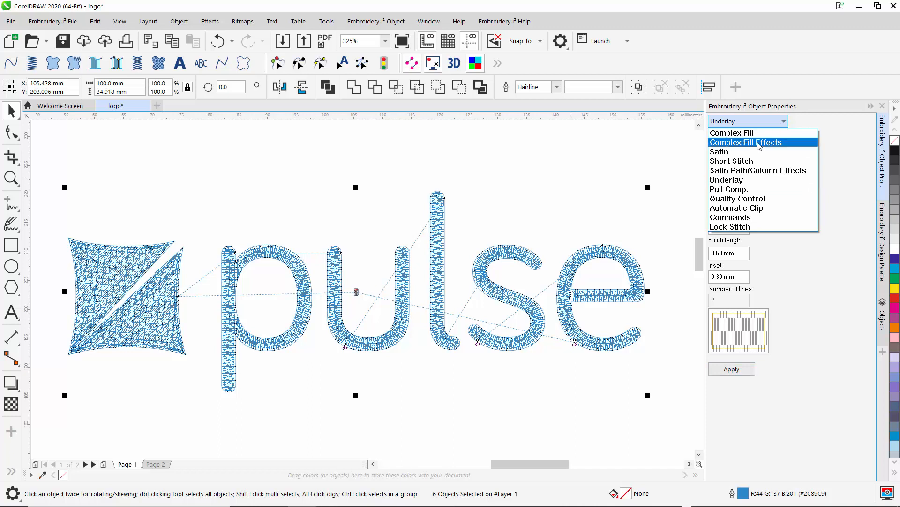
Apply absolute pull compensation of 0.30 mm to all six logo objects.
{"action": "left_click", "coordinate": [729, 189]}
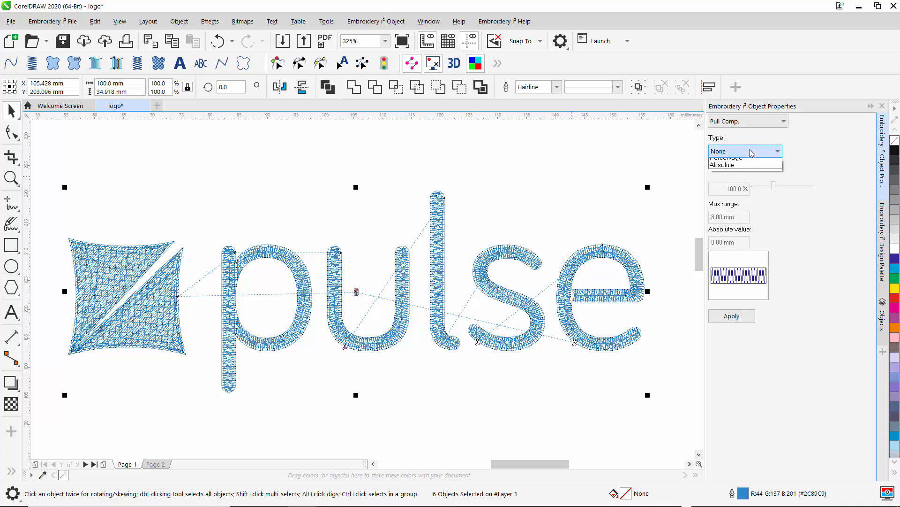
{"action": "left_click", "coordinate": [724, 164]}
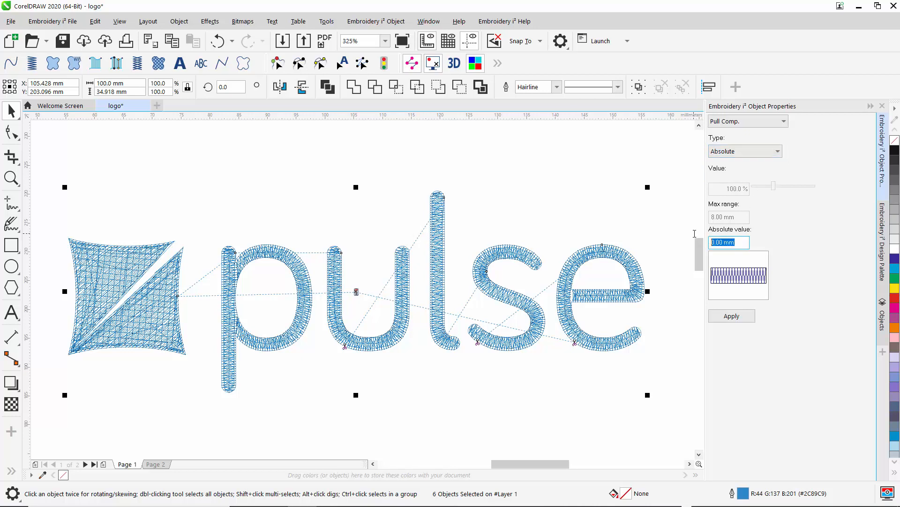
{"action": "type", "text": "0"}
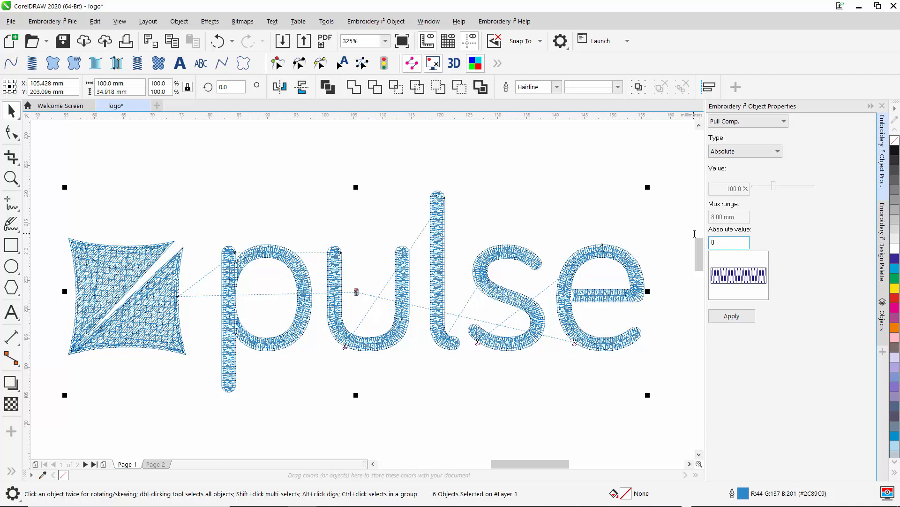
{"action": "type", "text": "0.3"}
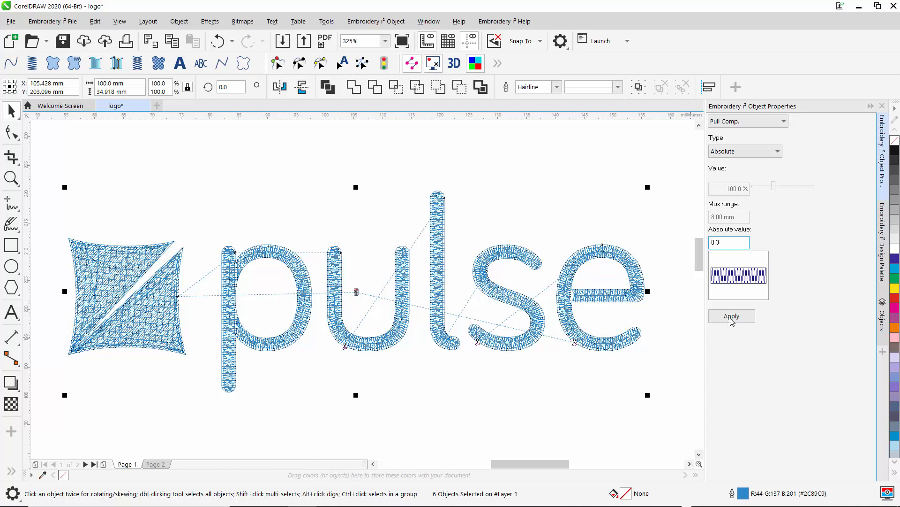
{"action": "left_click", "coordinate": [732, 316]}
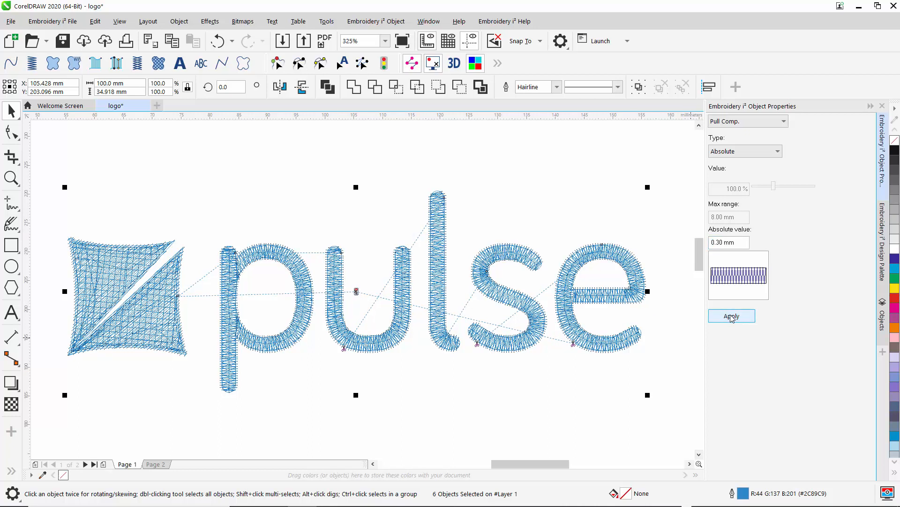
{"action": "left_click", "coordinate": [731, 315]}
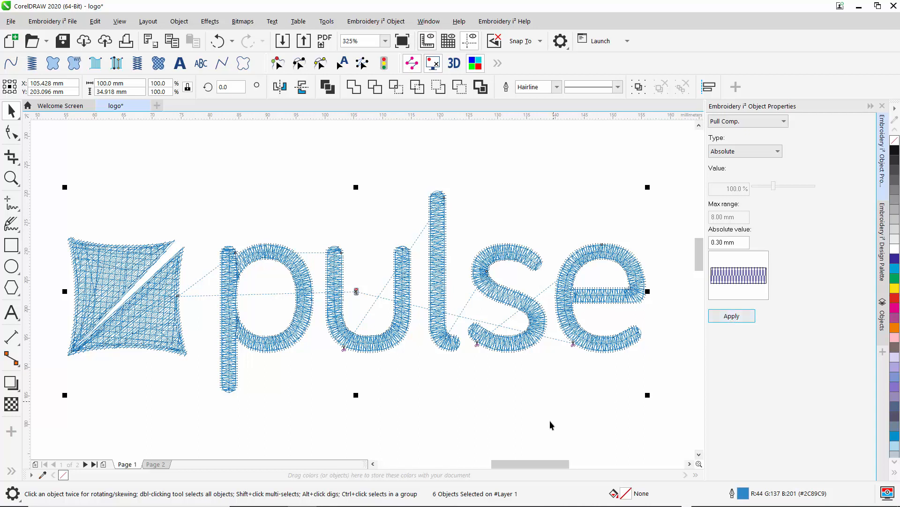
{"action": "mouse_move", "coordinate": [545, 433]}
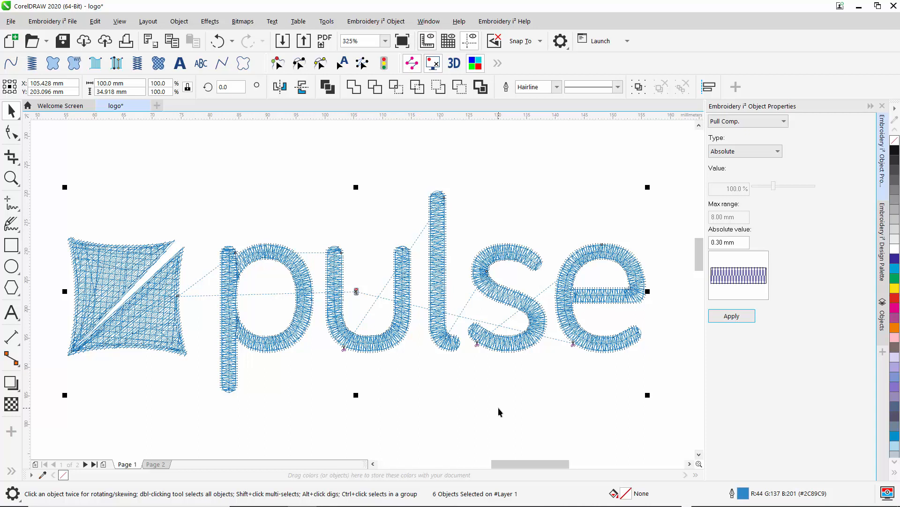
{"action": "mouse_move", "coordinate": [299, 391]}
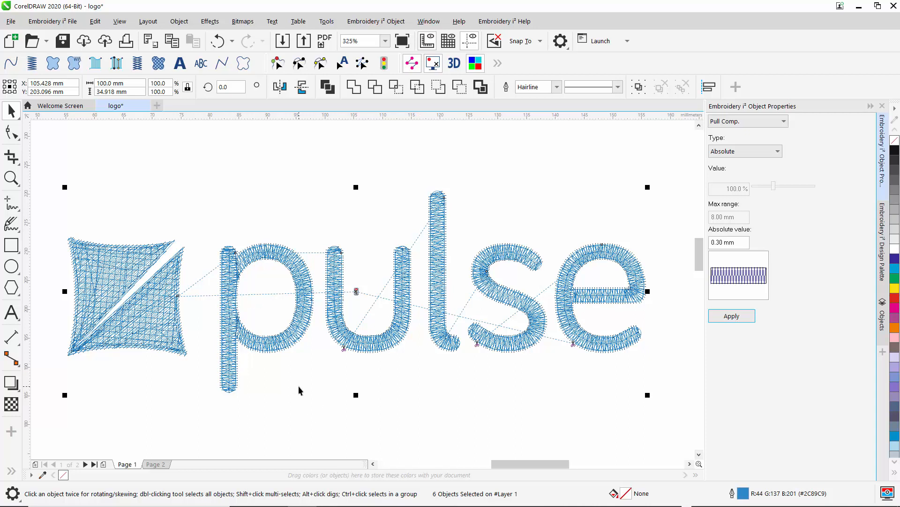
{"action": "mouse_move", "coordinate": [329, 378]}
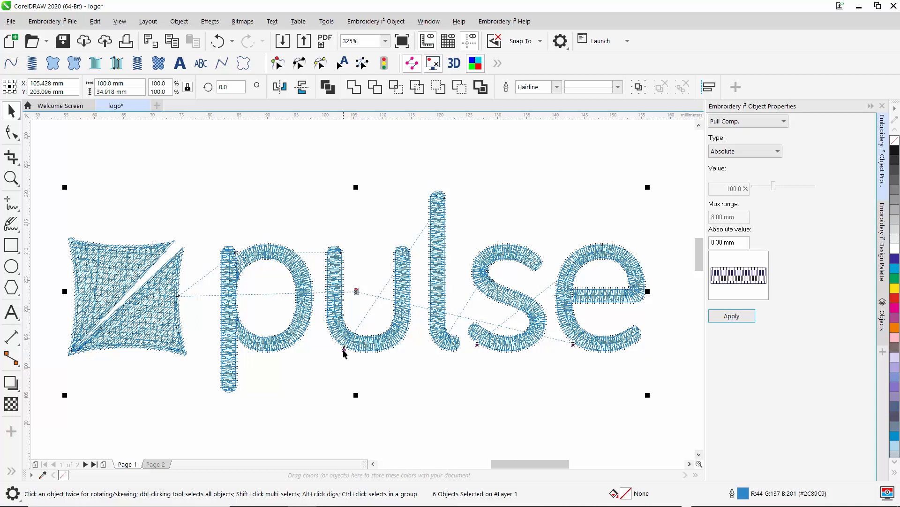
{"action": "mouse_move", "coordinate": [404, 284]}
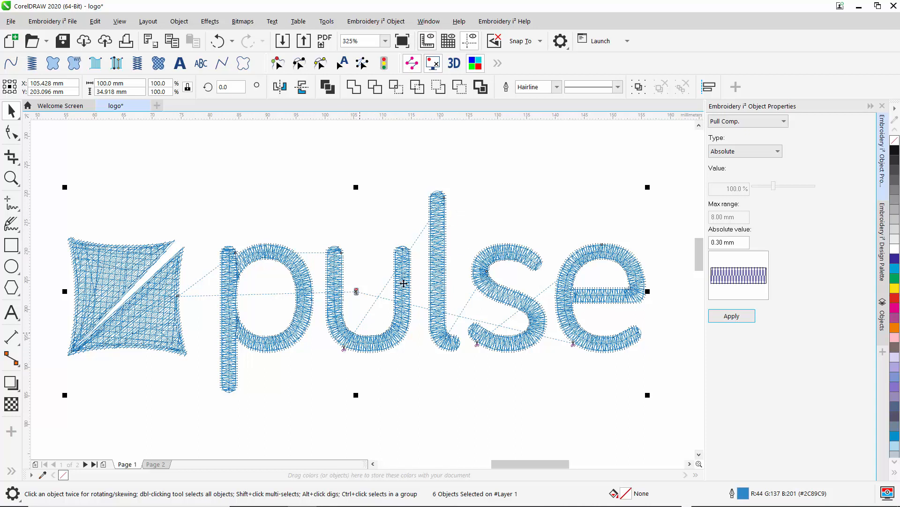
{"action": "mouse_move", "coordinate": [455, 319]}
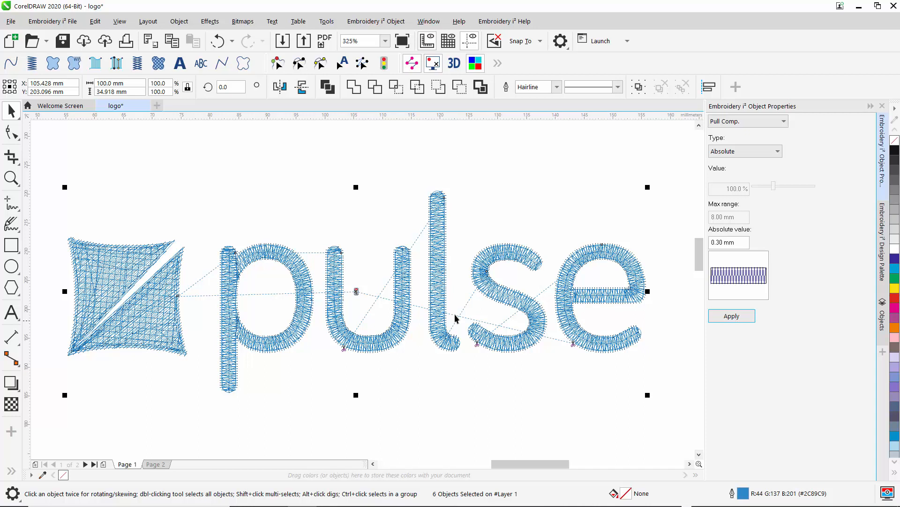
{"action": "mouse_move", "coordinate": [407, 324]}
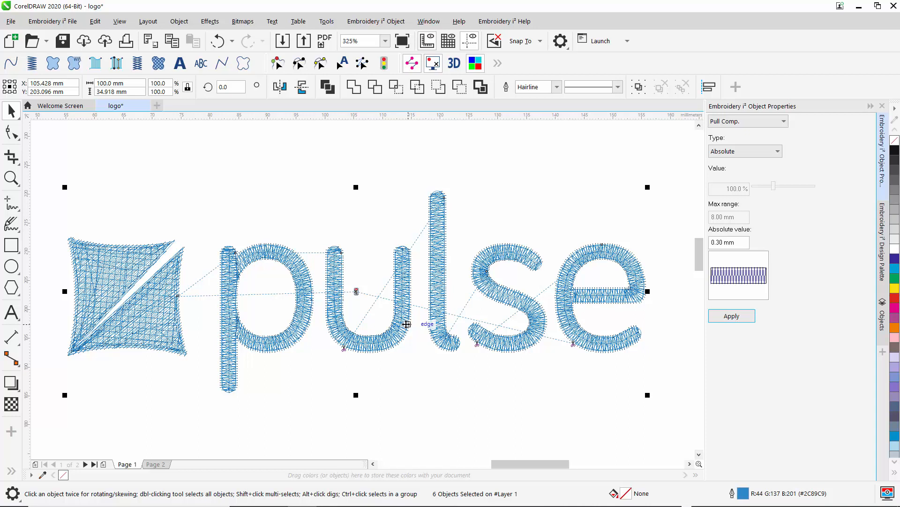
Run Auto Start/Stop from the Embroidery i2 Object menu to shorten connecting jumps.
{"action": "left_click", "coordinate": [376, 21]}
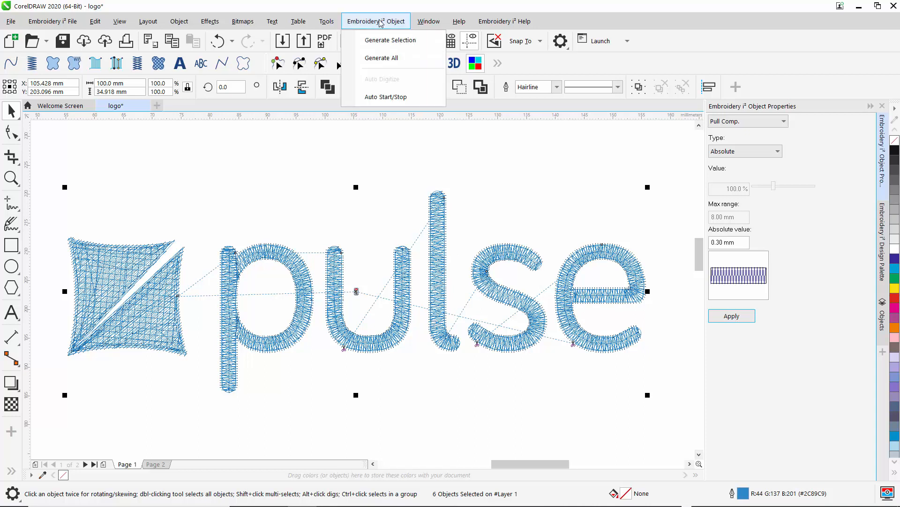
{"action": "mouse_move", "coordinate": [394, 96]}
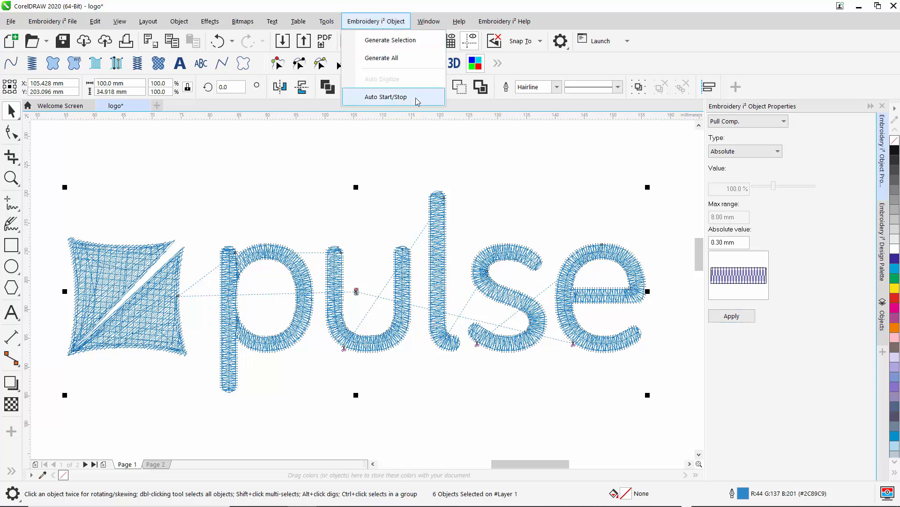
{"action": "left_click", "coordinate": [386, 97]}
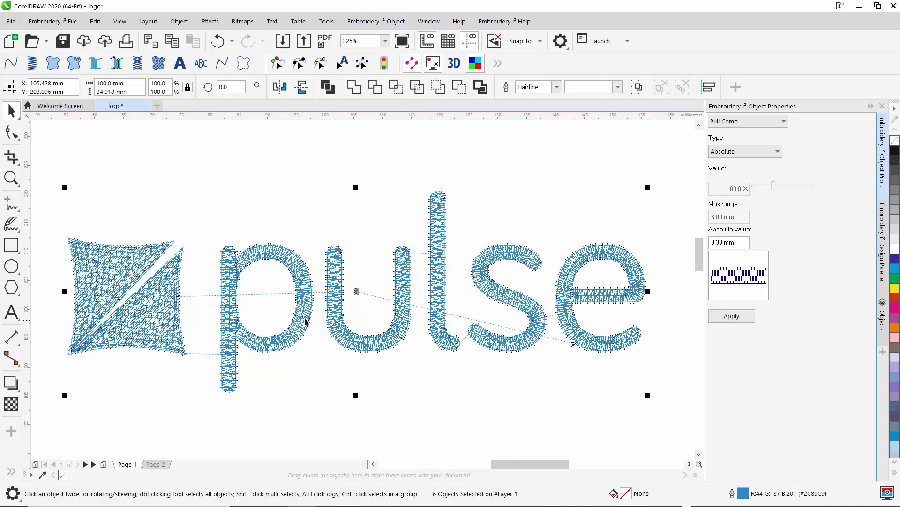
{"action": "mouse_move", "coordinate": [488, 327]}
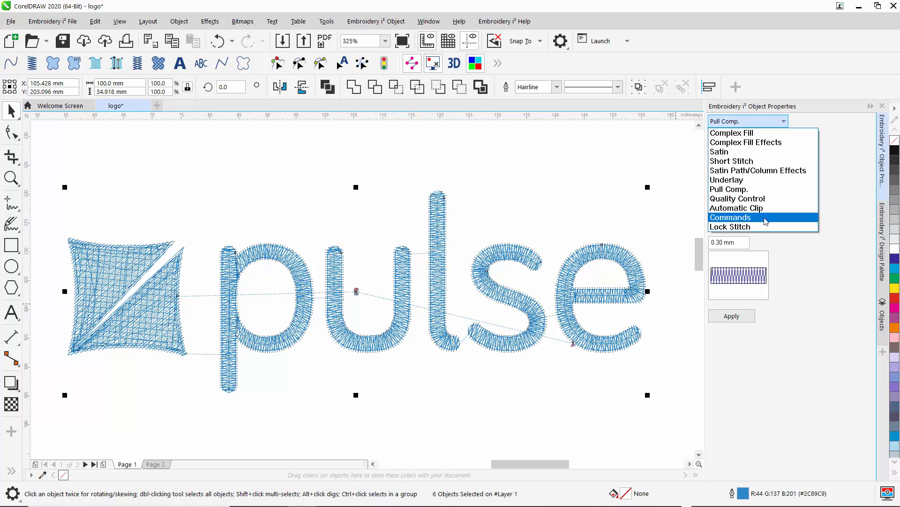
Set the Stop command to Trim in Commands and apply it to all logo objects.
{"action": "left_click", "coordinate": [731, 218]}
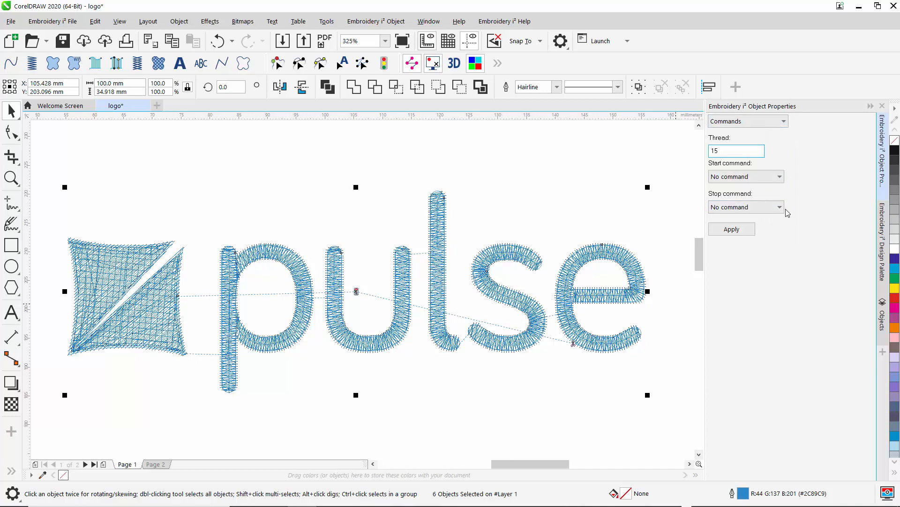
{"action": "left_click", "coordinate": [744, 207]}
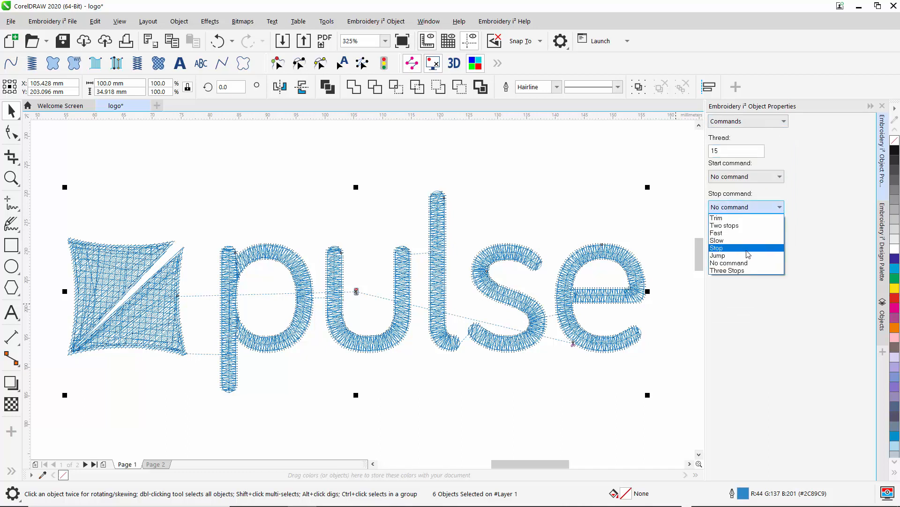
{"action": "left_click", "coordinate": [716, 217]}
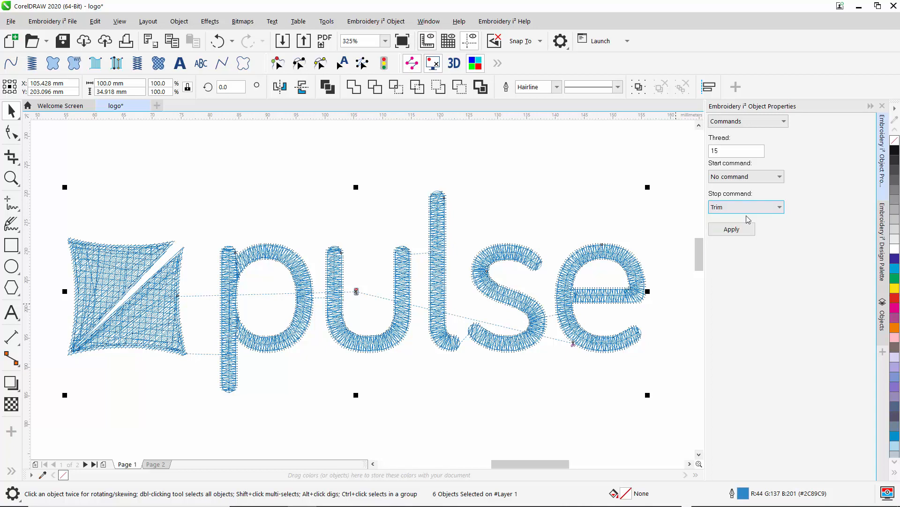
{"action": "left_click", "coordinate": [731, 228]}
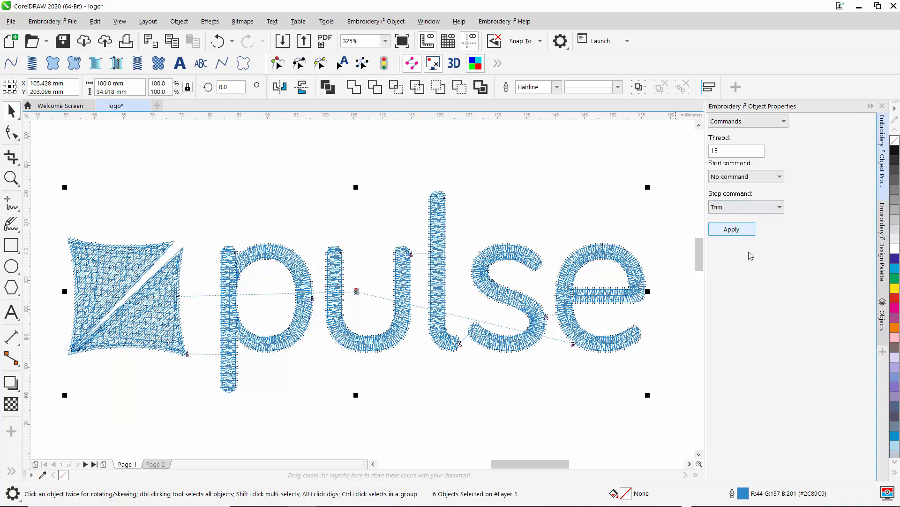
{"action": "mouse_move", "coordinate": [319, 317]}
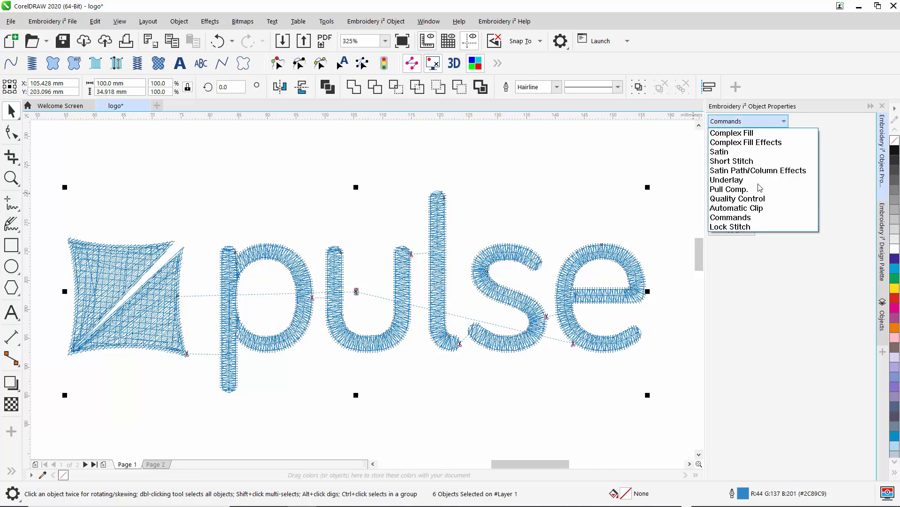
Apply Line-type 0.60 mm end lock stitches to the logo, then deselect.
{"action": "left_click", "coordinate": [729, 226]}
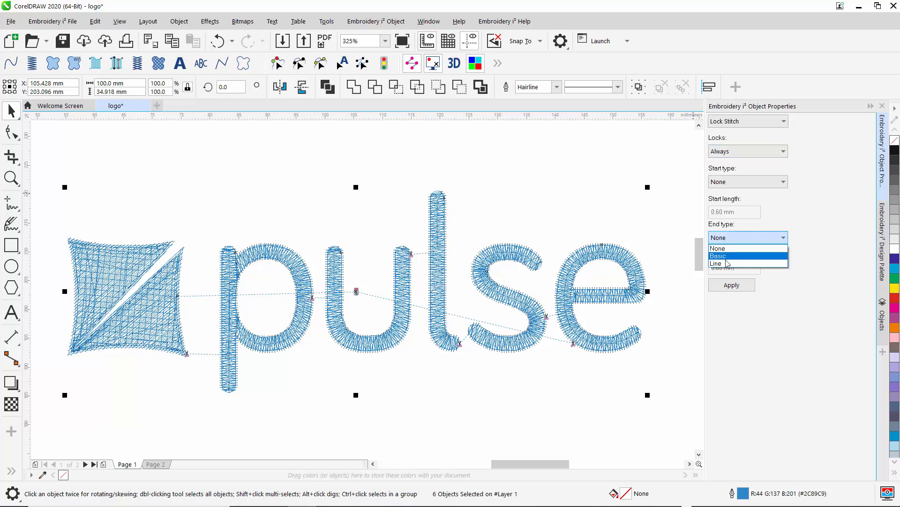
{"action": "left_click", "coordinate": [716, 263]}
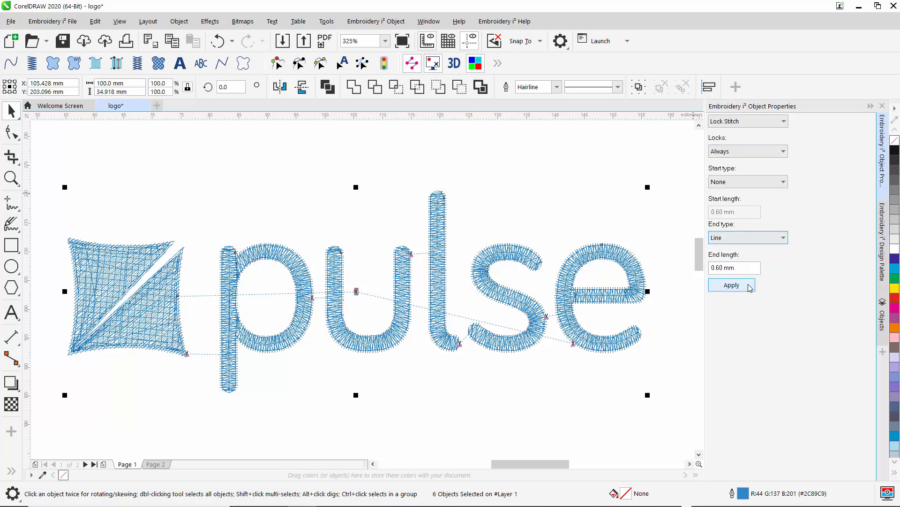
{"action": "left_click", "coordinate": [732, 285]}
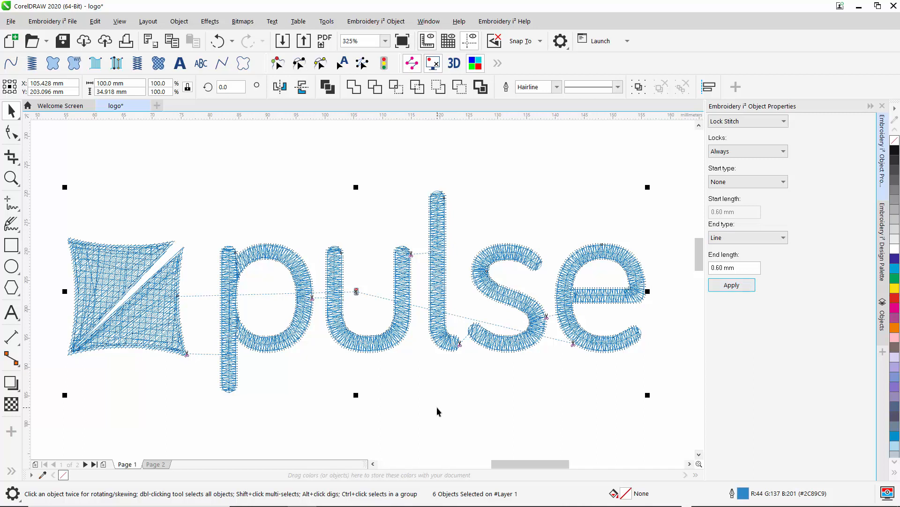
{"action": "left_click", "coordinate": [458, 166]}
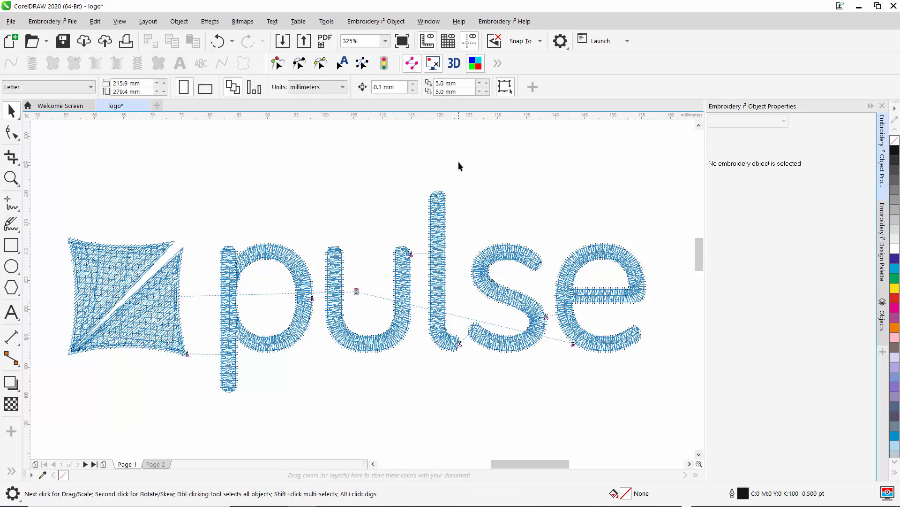
{"action": "left_click", "coordinate": [453, 63]}
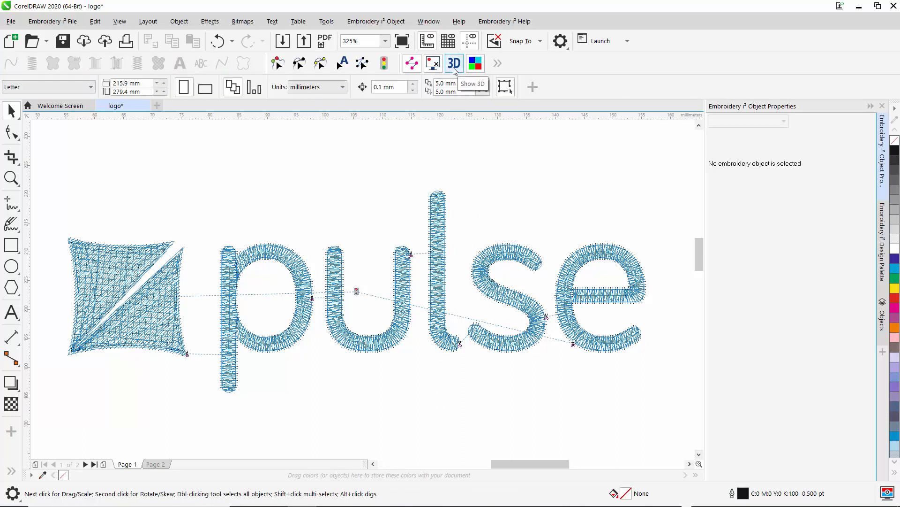
{"action": "left_click", "coordinate": [454, 63]}
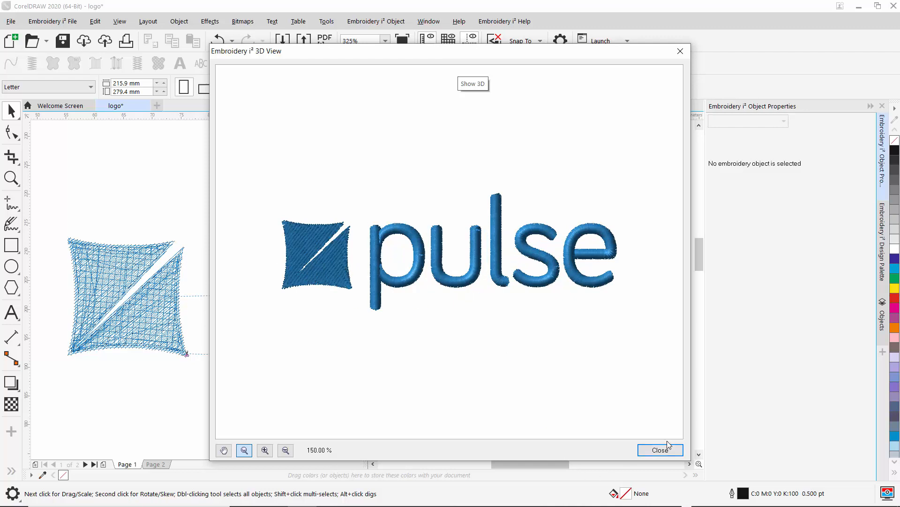
{"action": "left_click", "coordinate": [660, 449]}
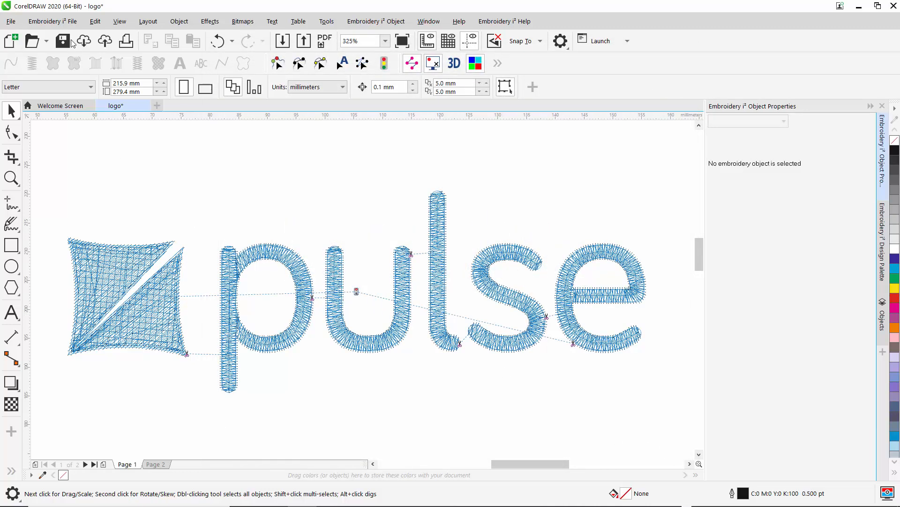
Export the design as logo.pxf in Pulse Embroidery (*.PXF) format to the Desktop.
{"action": "left_click", "coordinate": [52, 21]}
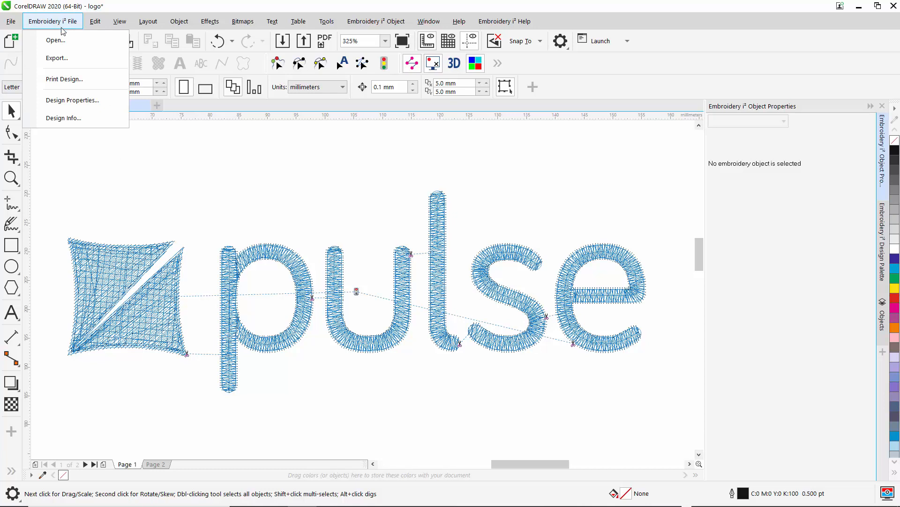
{"action": "left_click", "coordinate": [56, 57]}
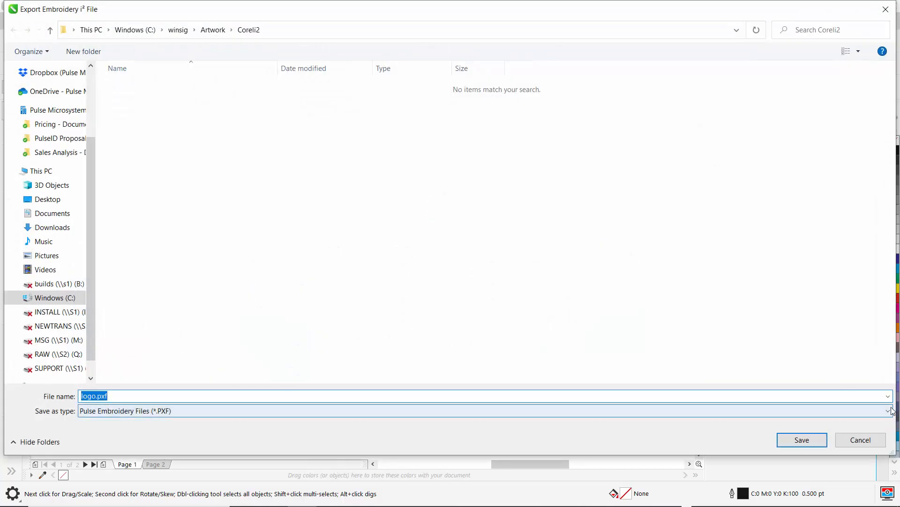
{"action": "left_click", "coordinate": [889, 410]}
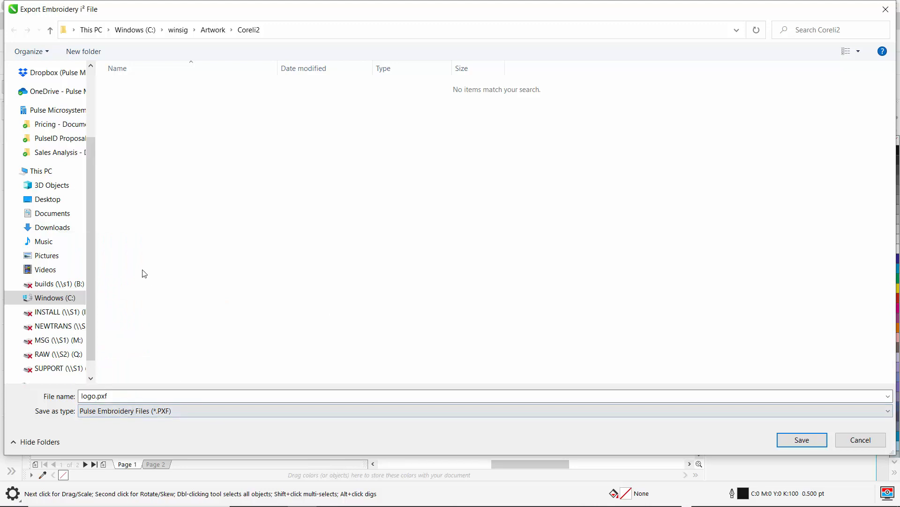
{"action": "left_click", "coordinate": [48, 199]}
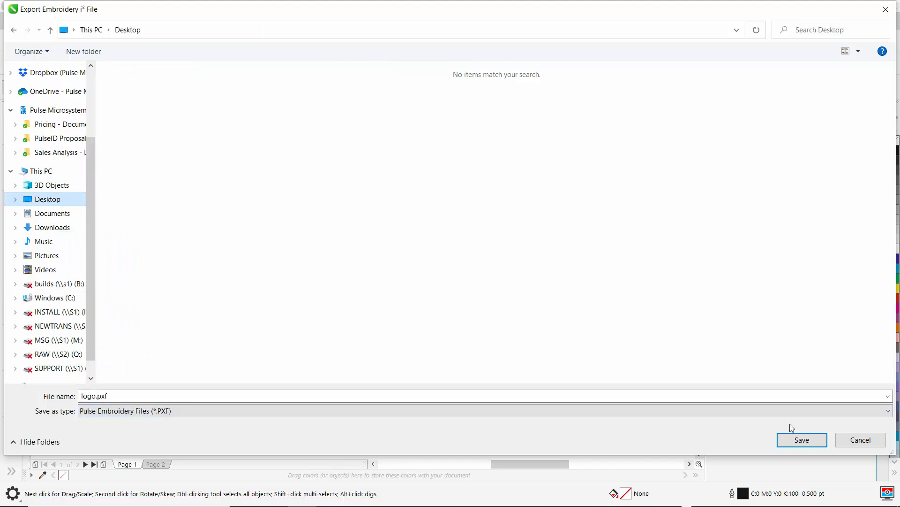
{"action": "left_click", "coordinate": [801, 440]}
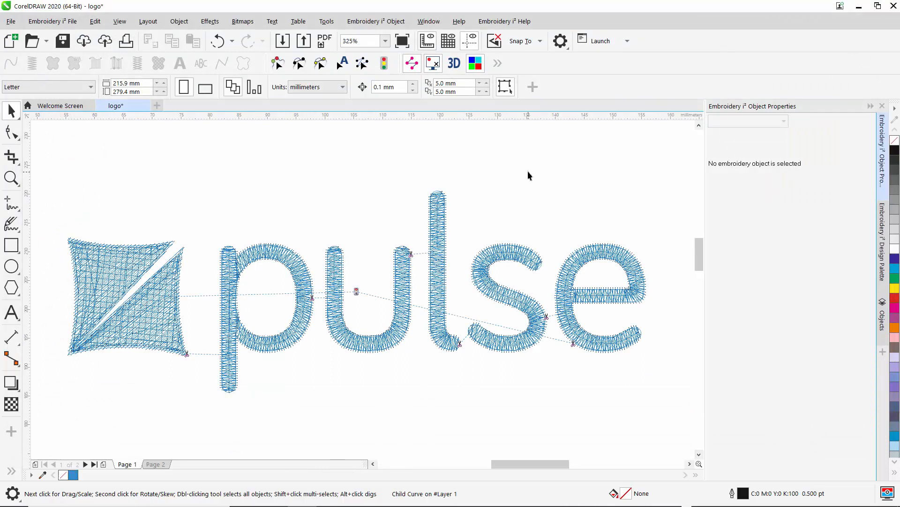
{"action": "mouse_move", "coordinate": [546, 163]}
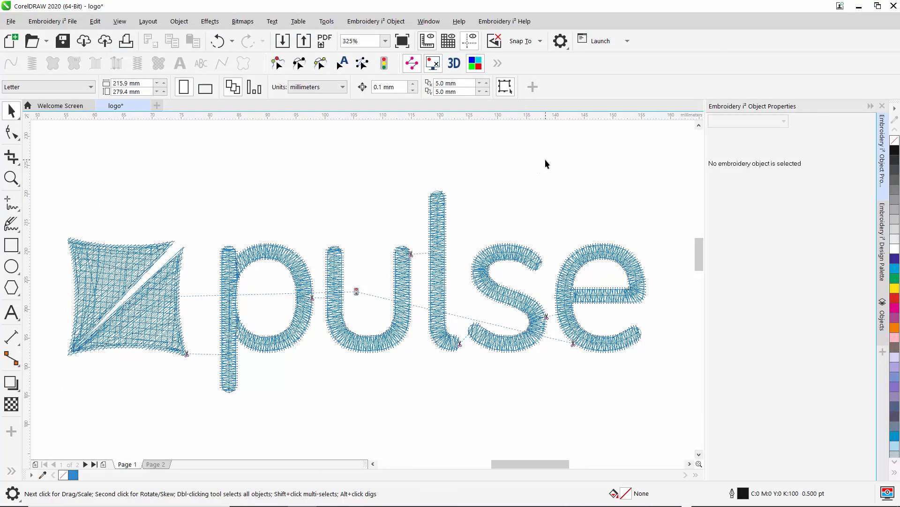